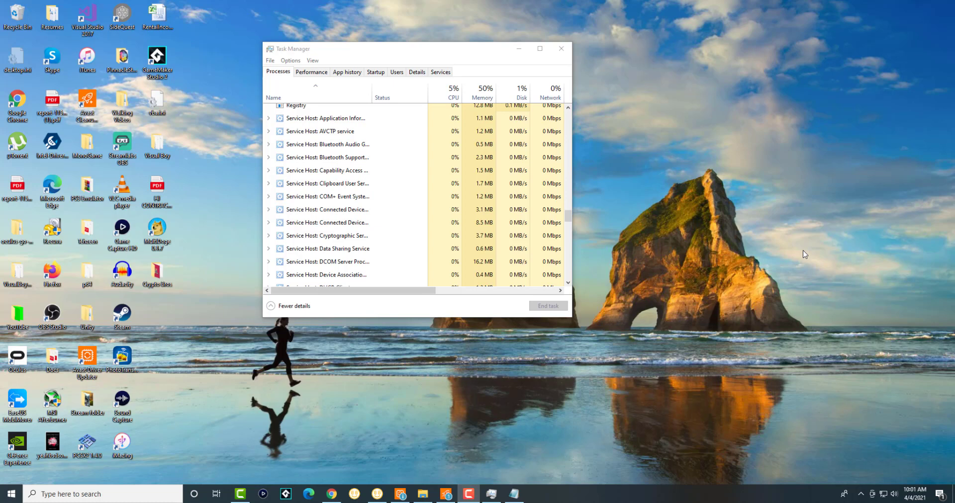
pyautogui.moveTo(382, 144)
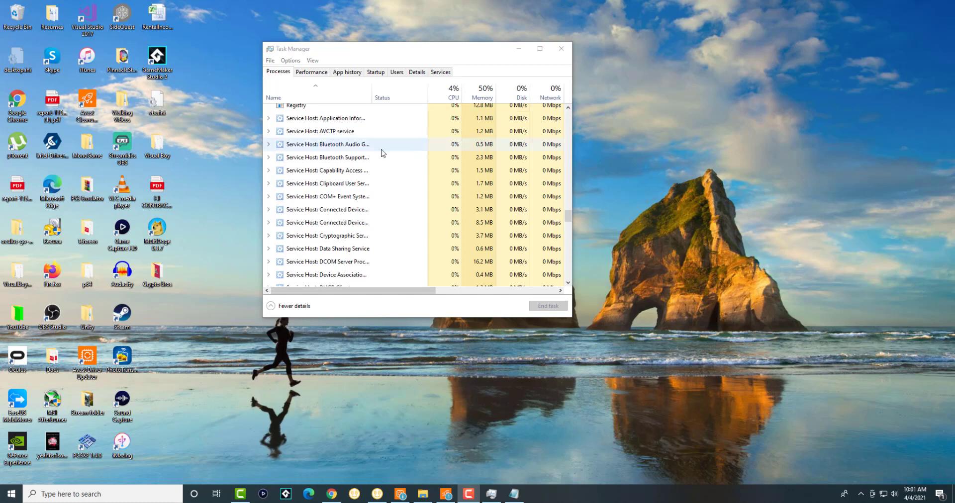
# Inspect the svchost service host processes in Task Manager, including the Windows Event Log host
pyautogui.scroll(3)
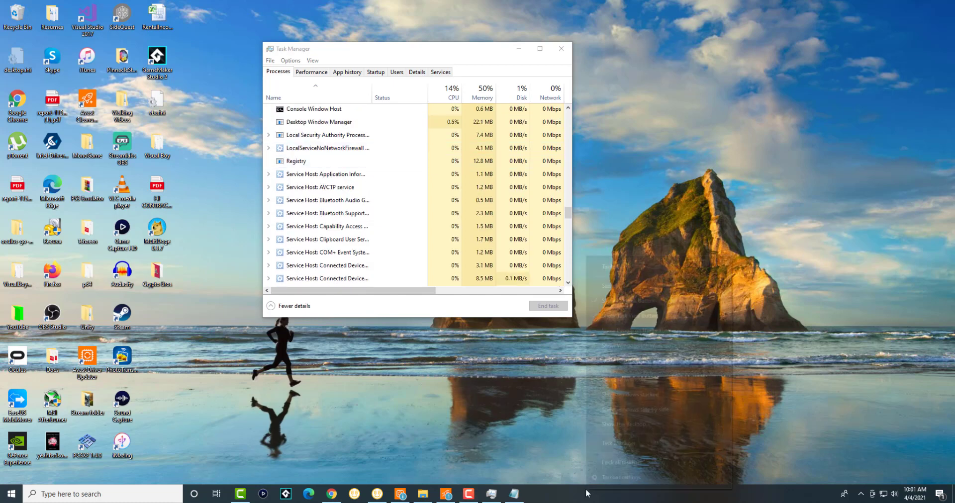
pyautogui.rightClick(587, 493)
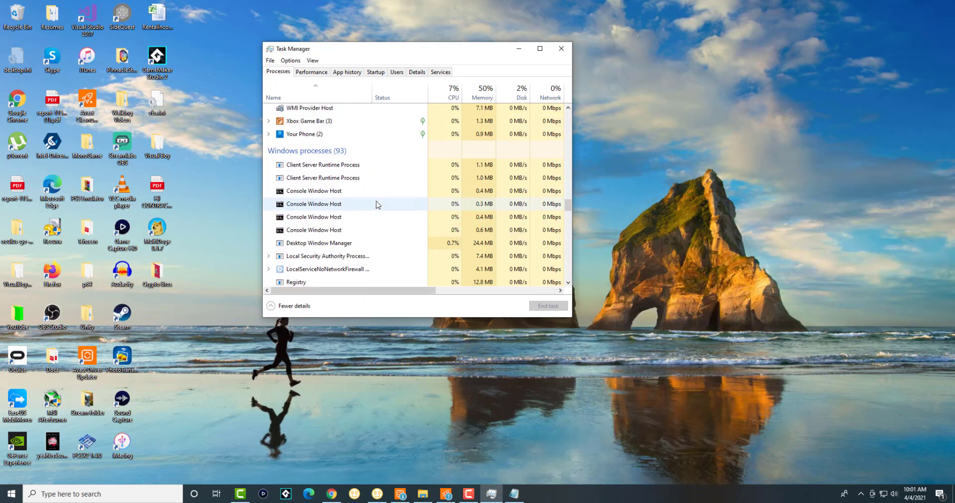
pyautogui.scroll(-3)
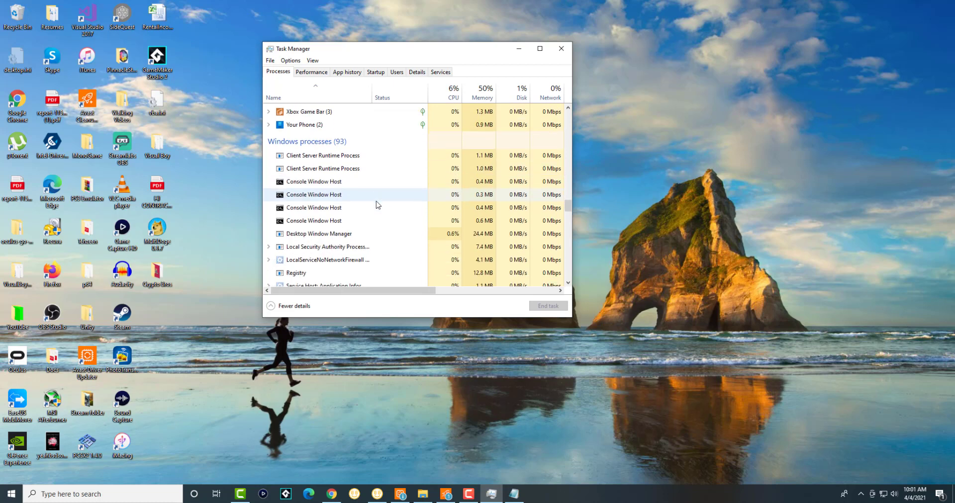
pyautogui.scroll(-3)
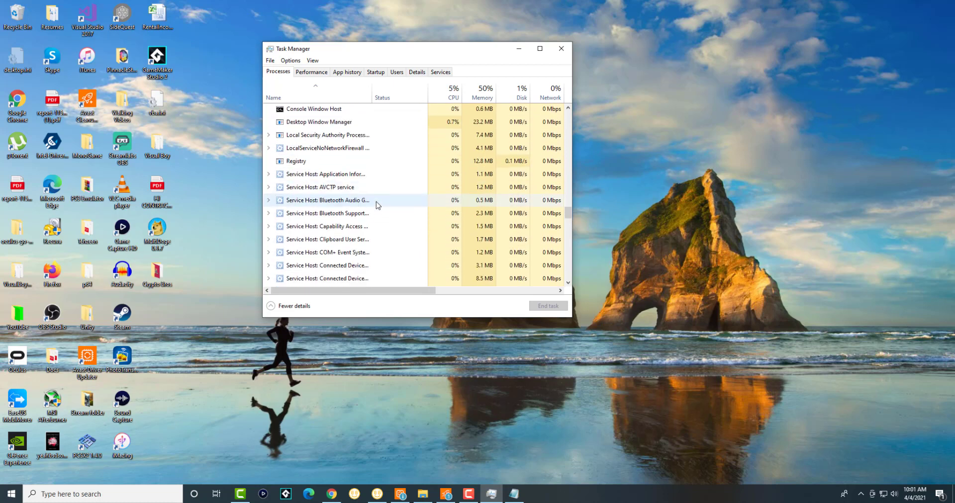
pyautogui.scroll(-3)
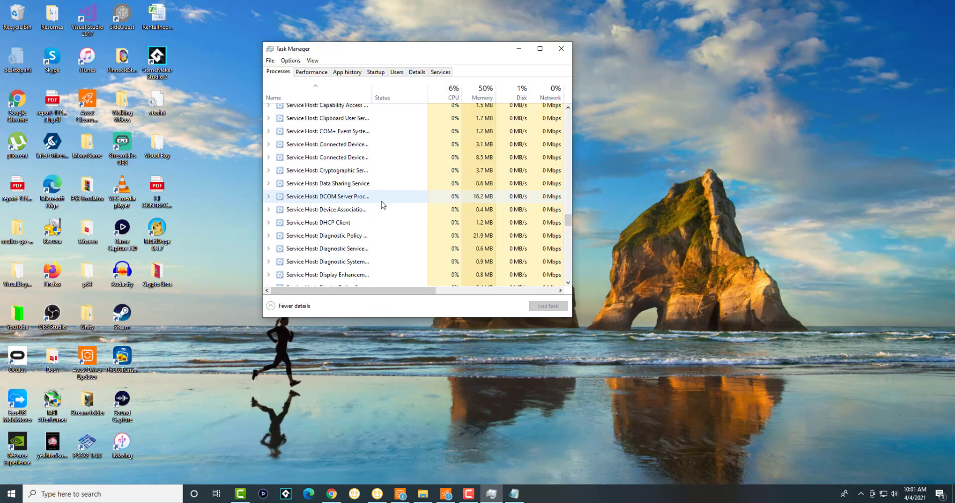
pyautogui.scroll(-3)
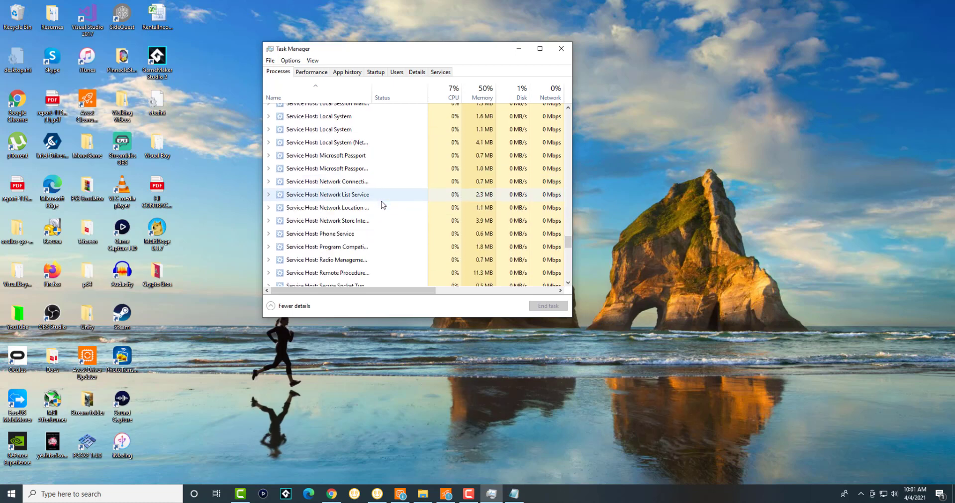
pyautogui.scroll(-3)
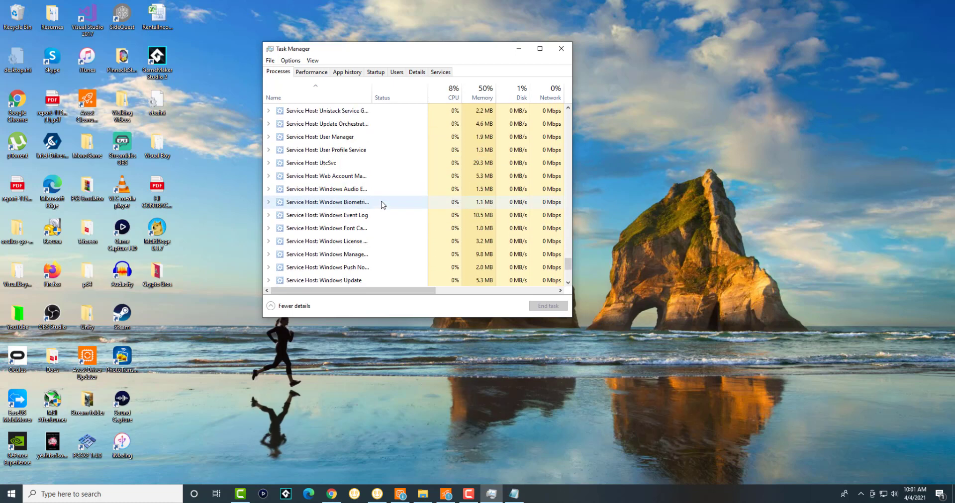
pyautogui.scroll(-3)
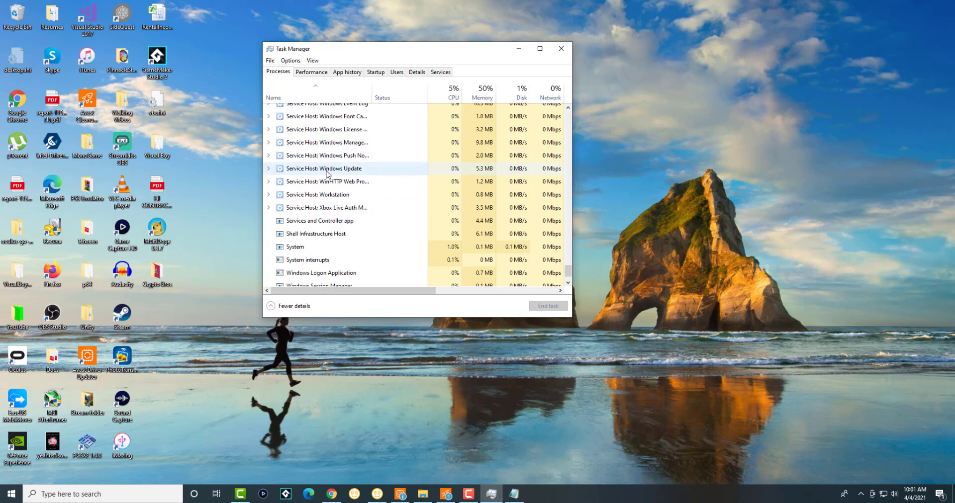
pyautogui.scroll(3)
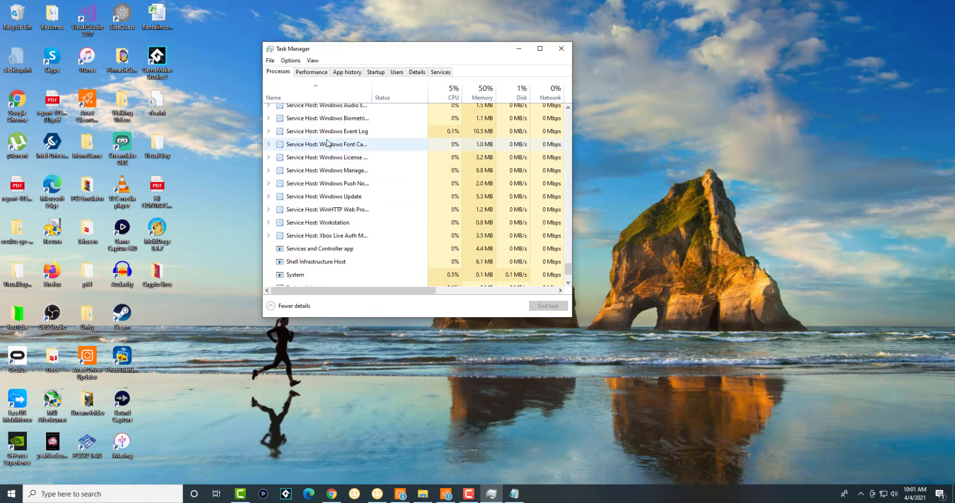
pyautogui.rightClick(326, 131)
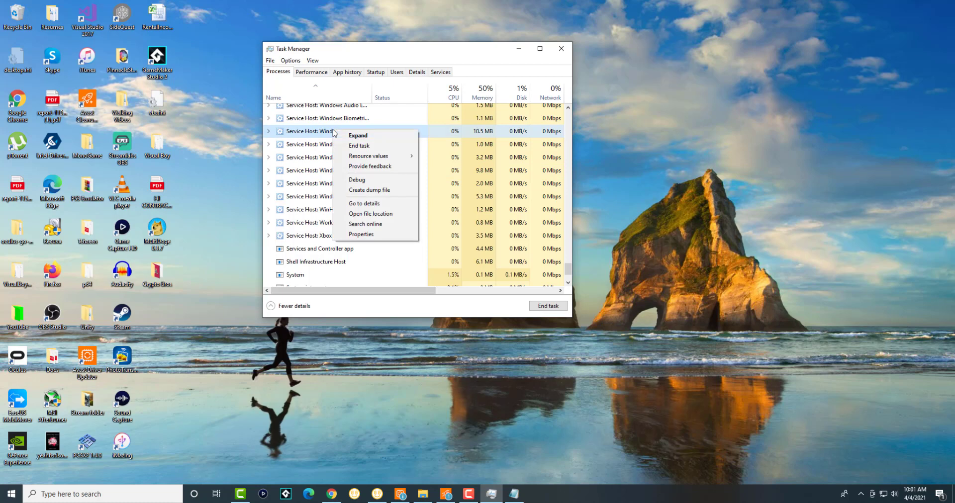
pyautogui.moveTo(322, 151)
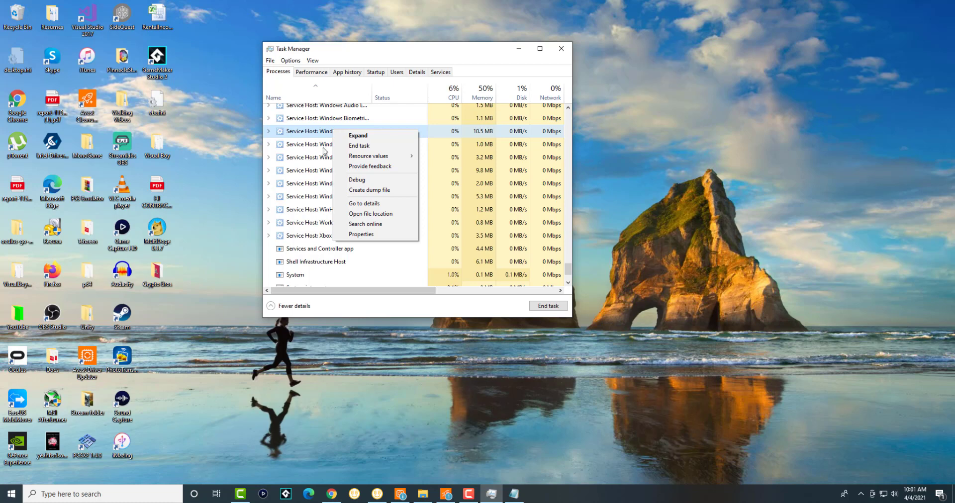
pyautogui.moveTo(350, 202)
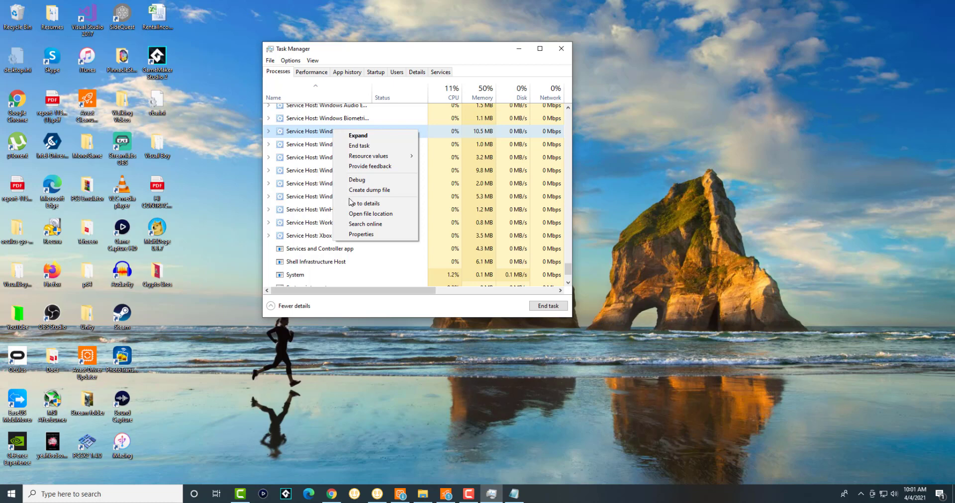
pyautogui.moveTo(365, 205)
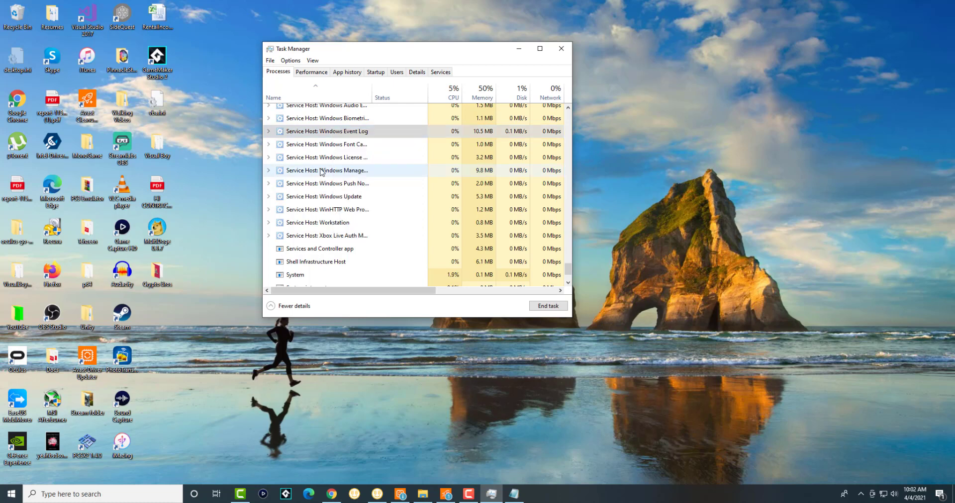
pyautogui.rightClick(328, 170)
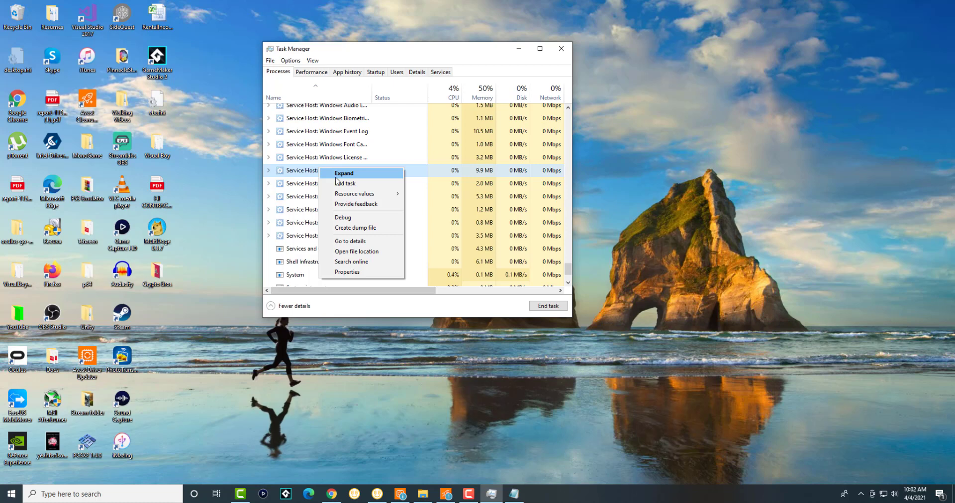
pyautogui.moveTo(290, 207)
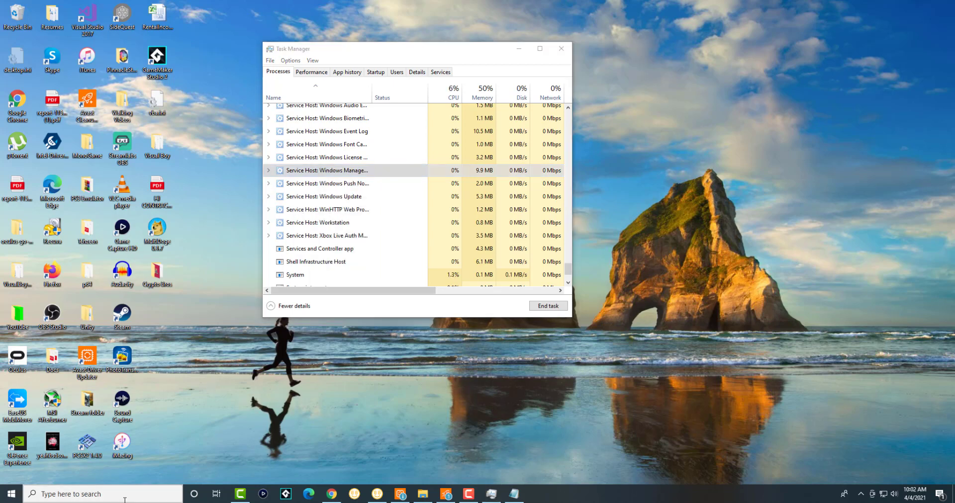
# Launch Registry Editor via 'regedit' search and expand HKEY_LOCAL_MACHINE > SYSTEM
pyautogui.write('re')
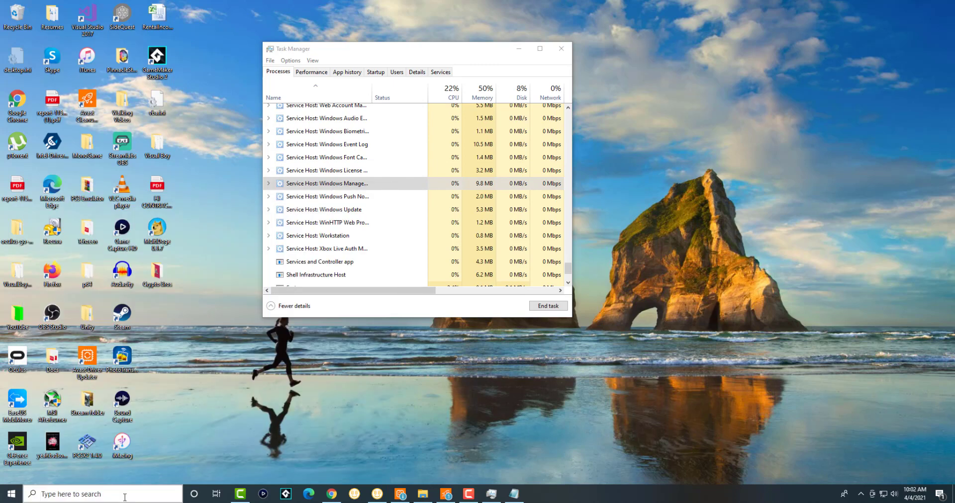
pyautogui.click(536, 494)
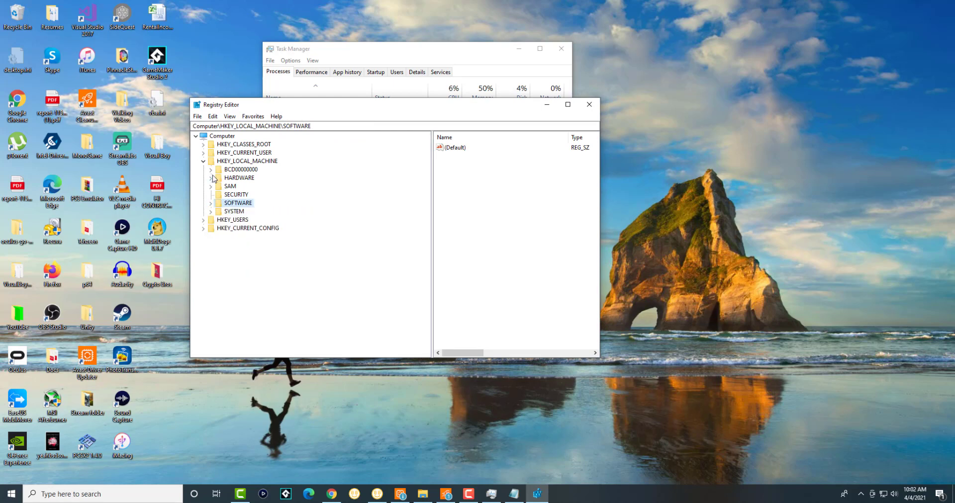
pyautogui.click(211, 161)
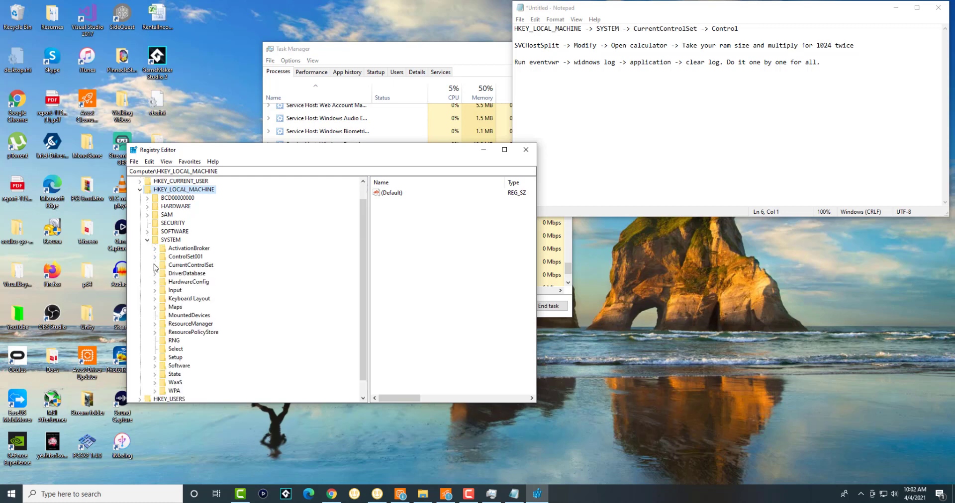
# Select SvcHostSplitThresholdInKB under CurrentControlSet\Control
pyautogui.click(154, 265)
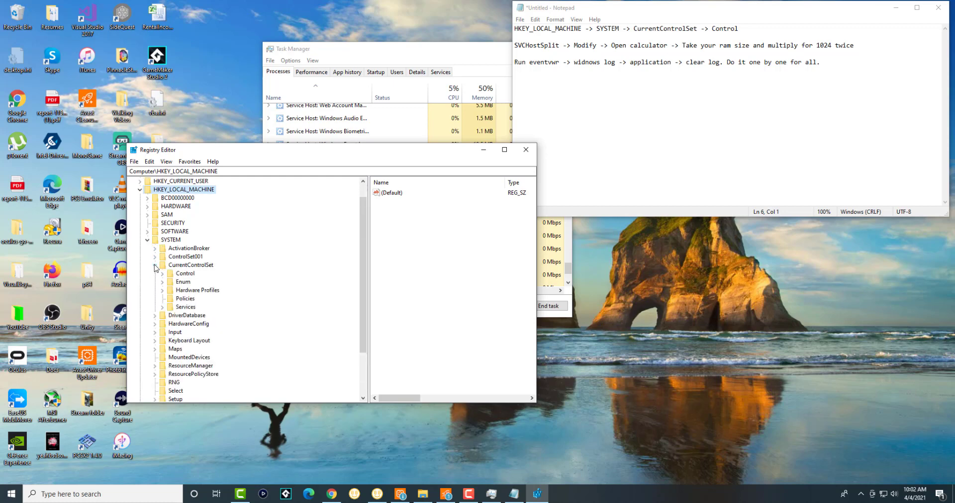
pyautogui.click(185, 273)
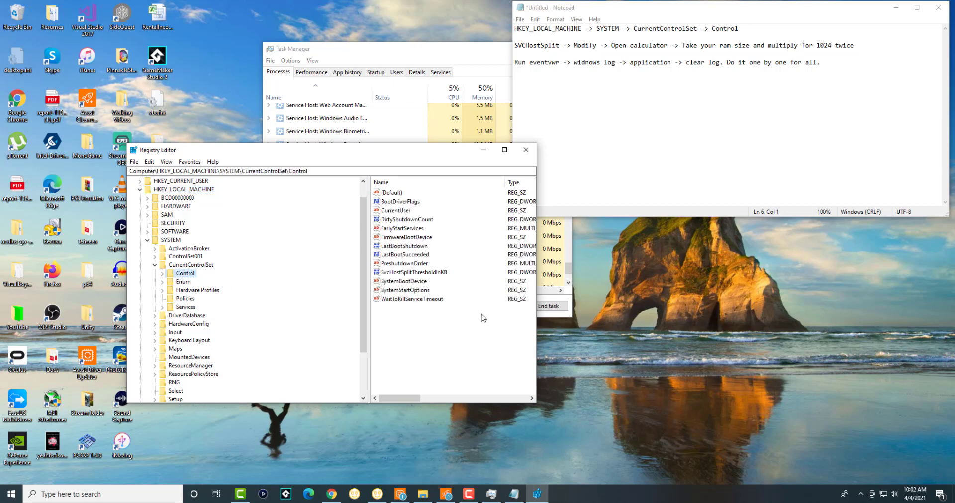
pyautogui.moveTo(430, 332)
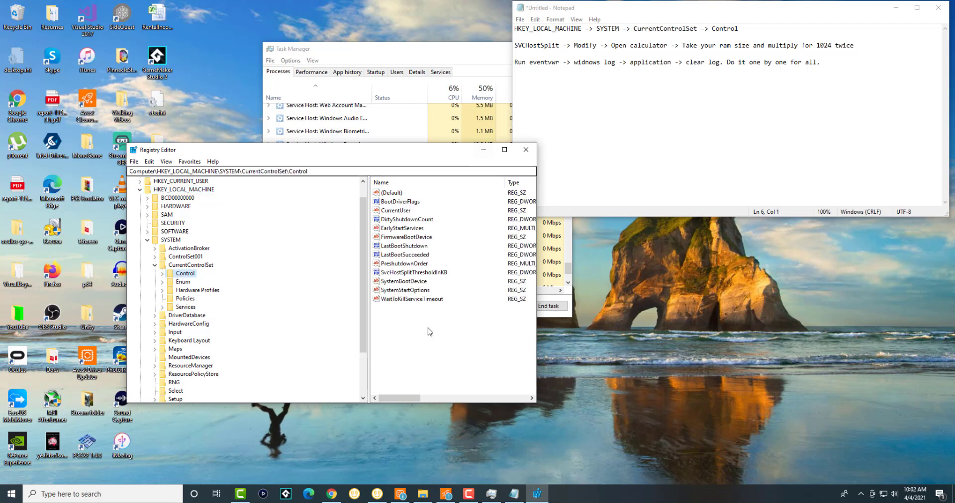
pyautogui.click(413, 272)
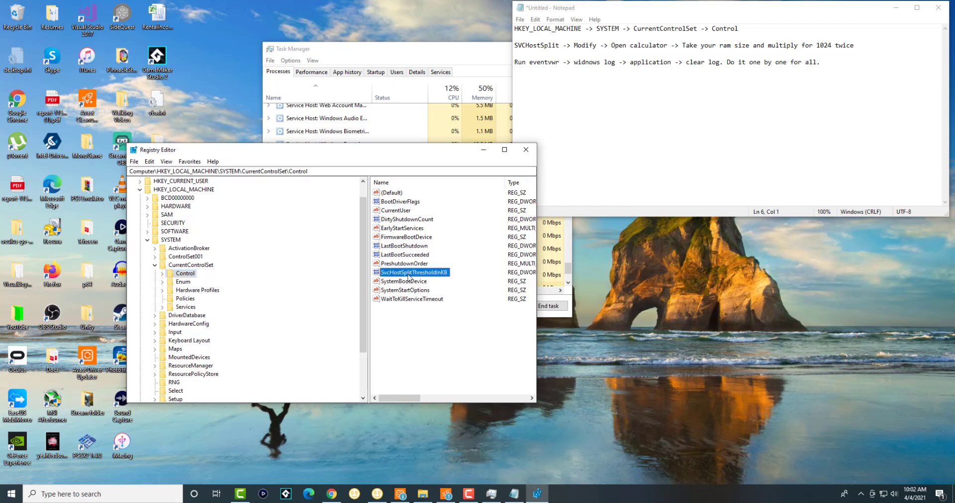
pyautogui.rightClick(414, 273)
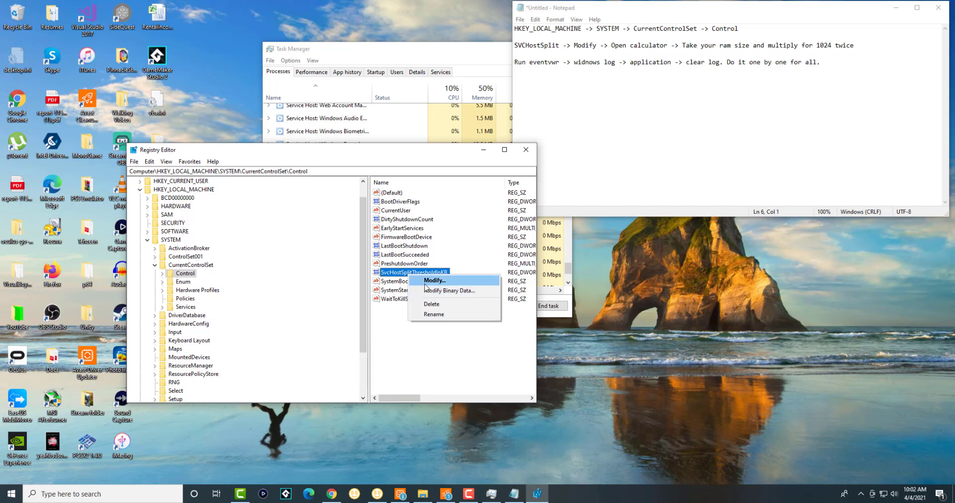
pyautogui.click(434, 280)
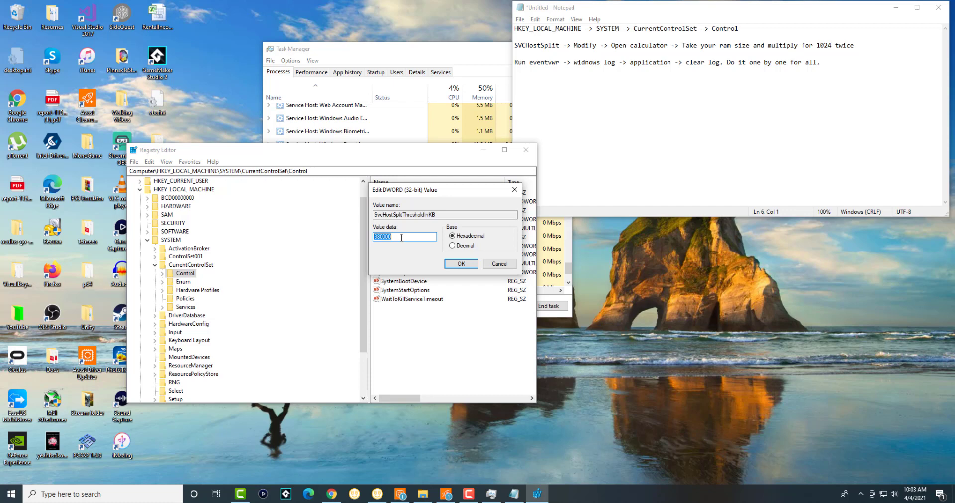
pyautogui.moveTo(493, 258)
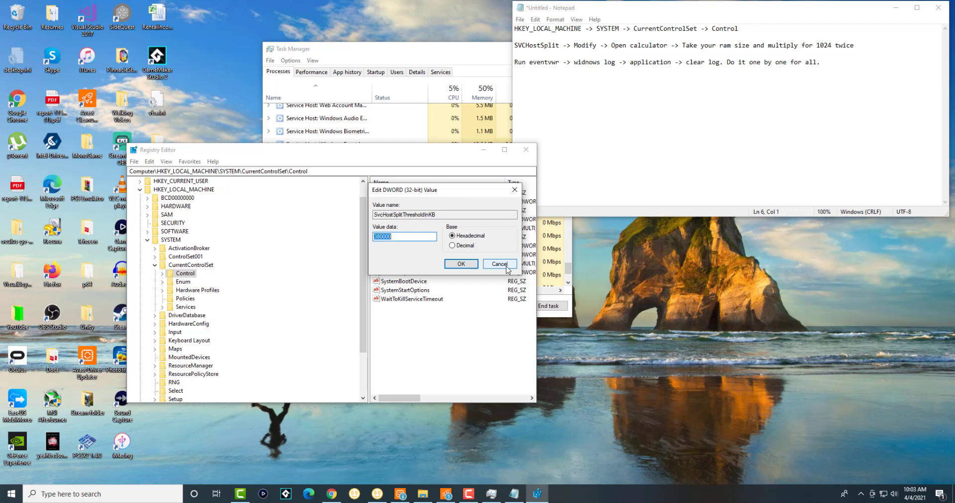
pyautogui.click(498, 264)
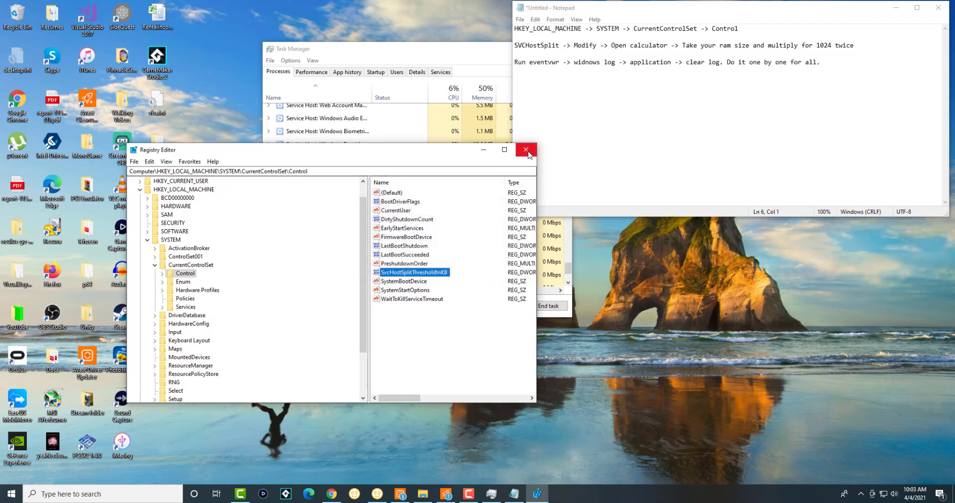
pyautogui.moveTo(526, 150)
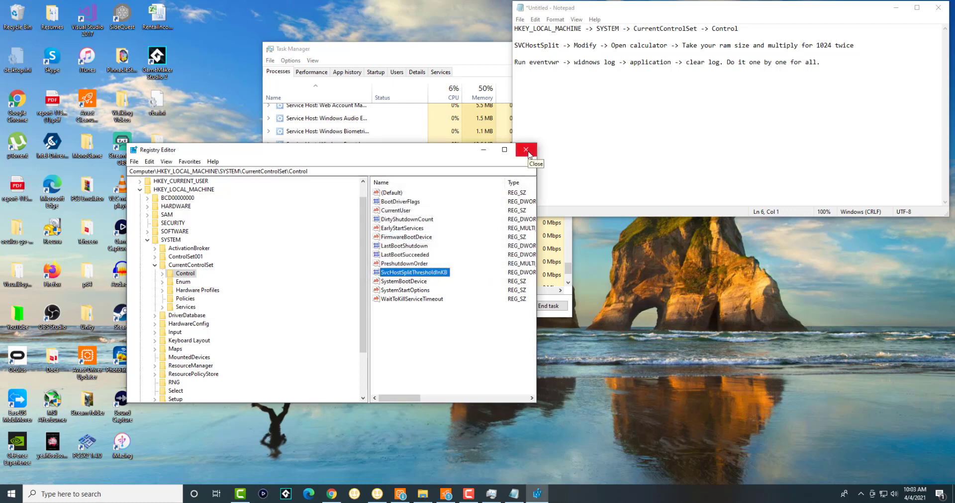
# Close Registry Editor and launch Event Viewer (eventvwr) from the Run dialog
pyautogui.click(526, 151)
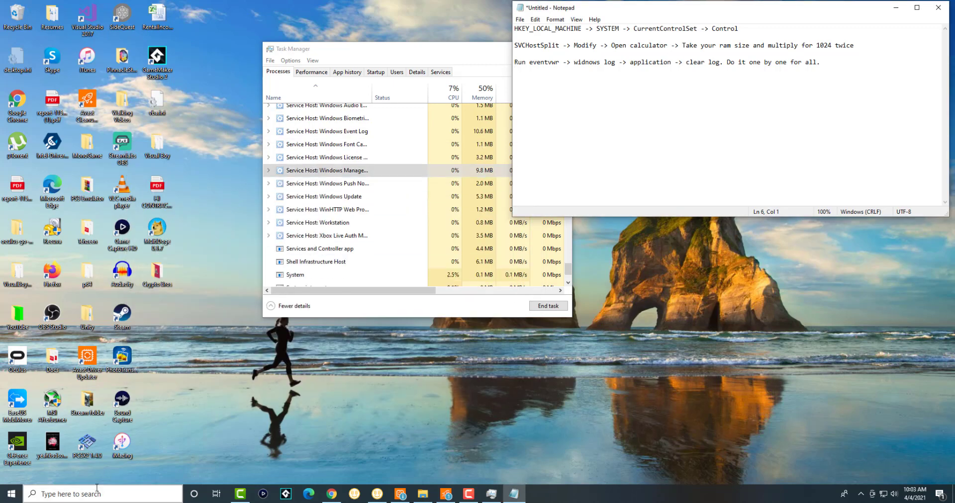
pyautogui.write('run')
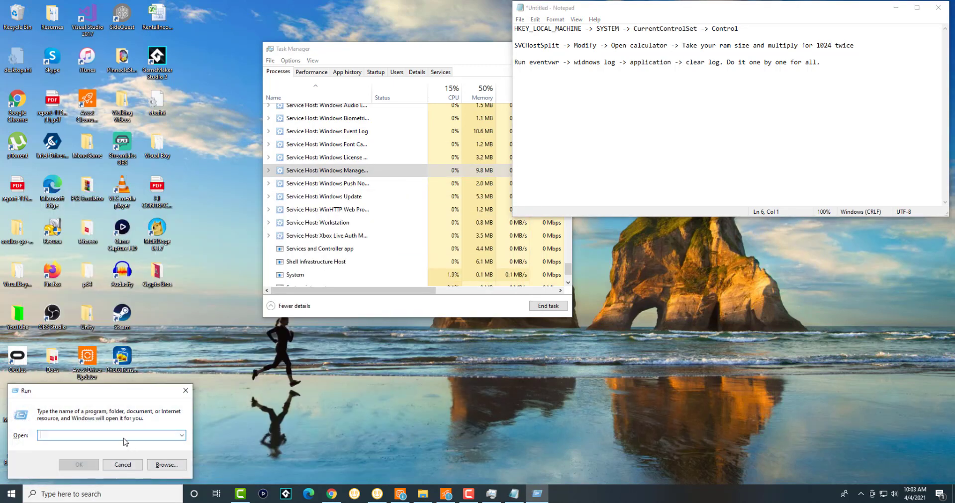
pyautogui.write('c')
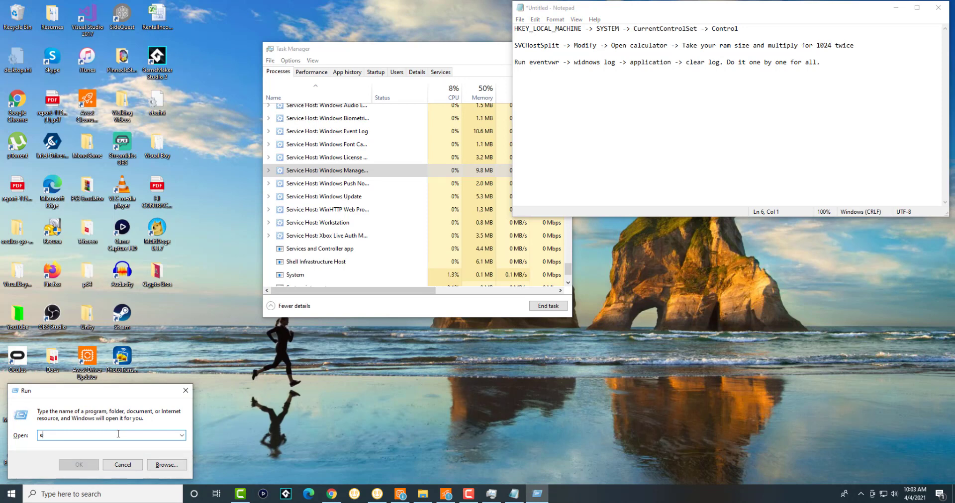
pyautogui.write('cd')
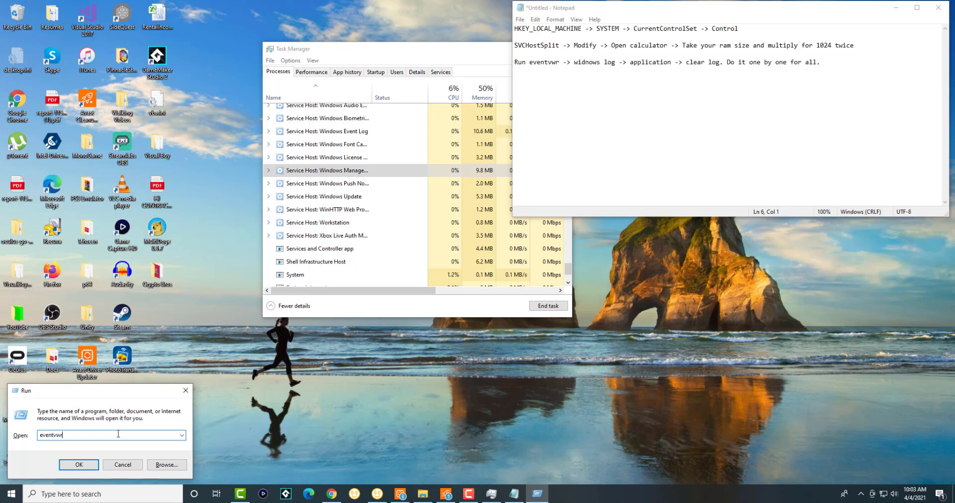
pyautogui.click(79, 465)
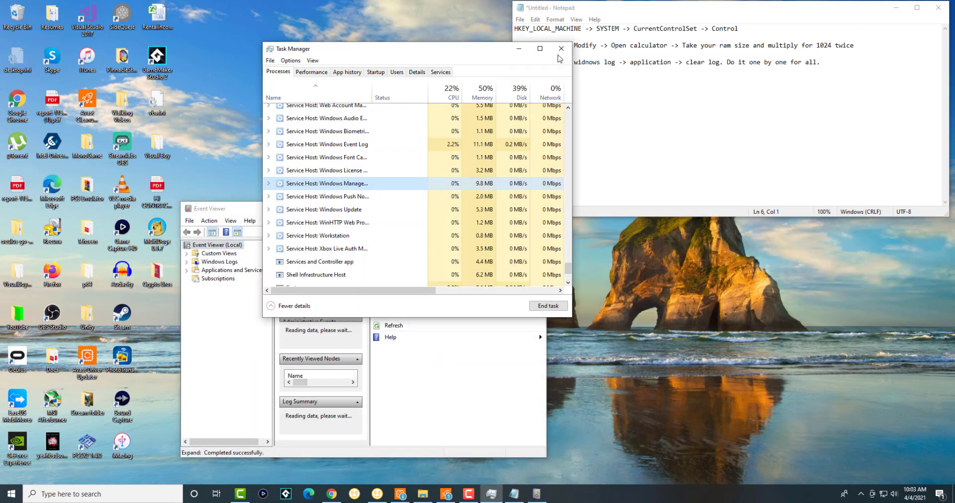
# Close Task Manager and show the Application log under Windows Logs
pyautogui.click(561, 47)
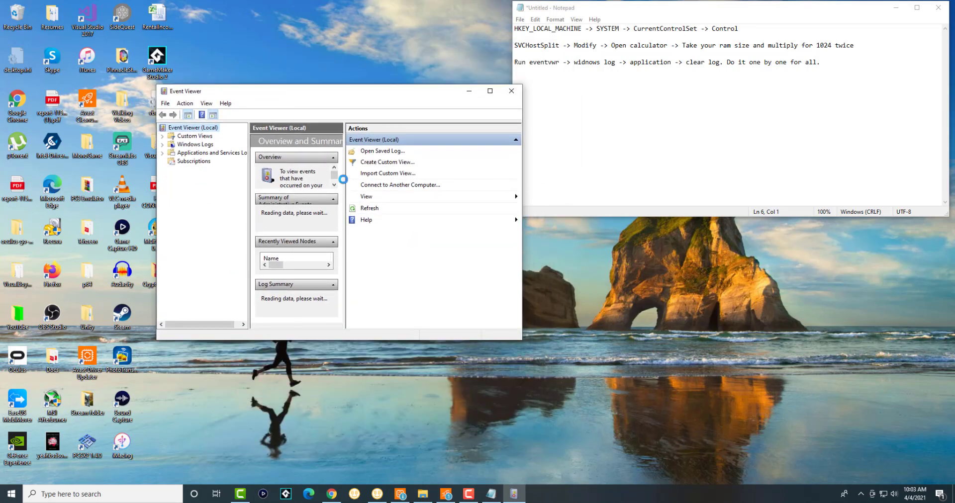
pyautogui.moveTo(519, 340)
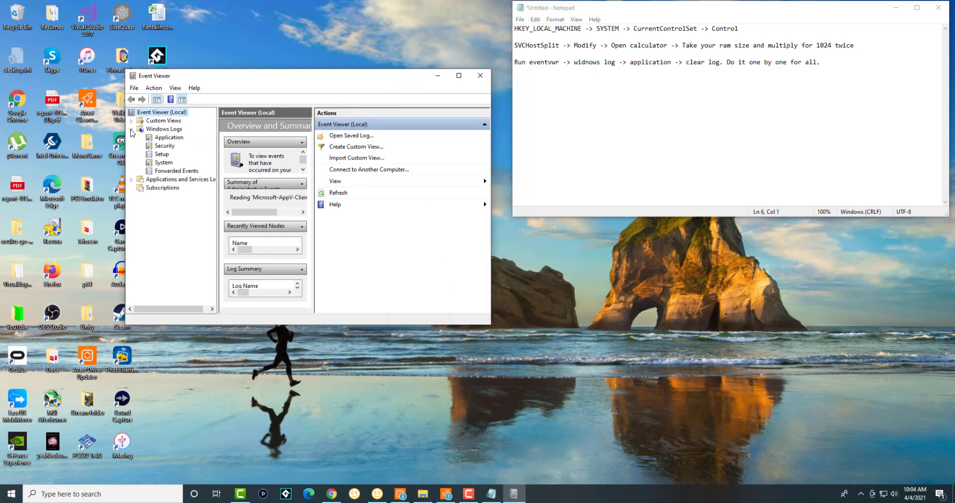
pyautogui.click(169, 138)
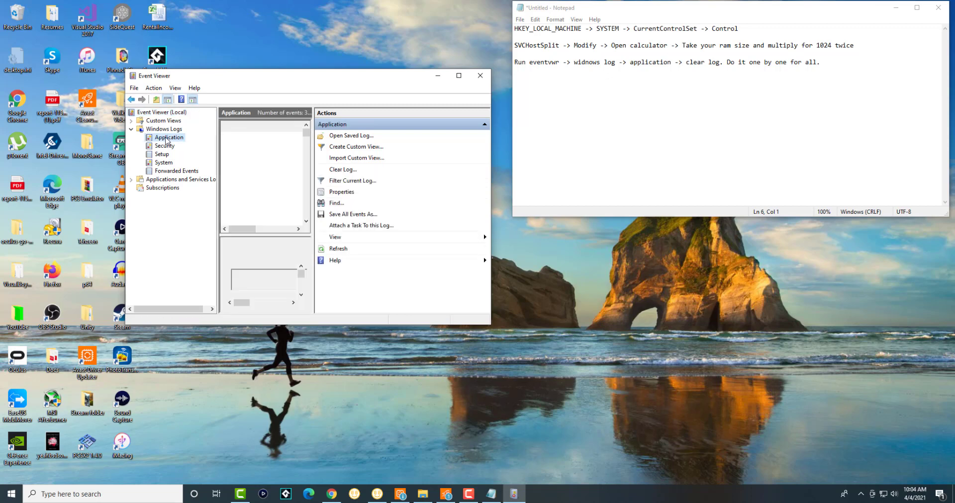
pyautogui.moveTo(343, 169)
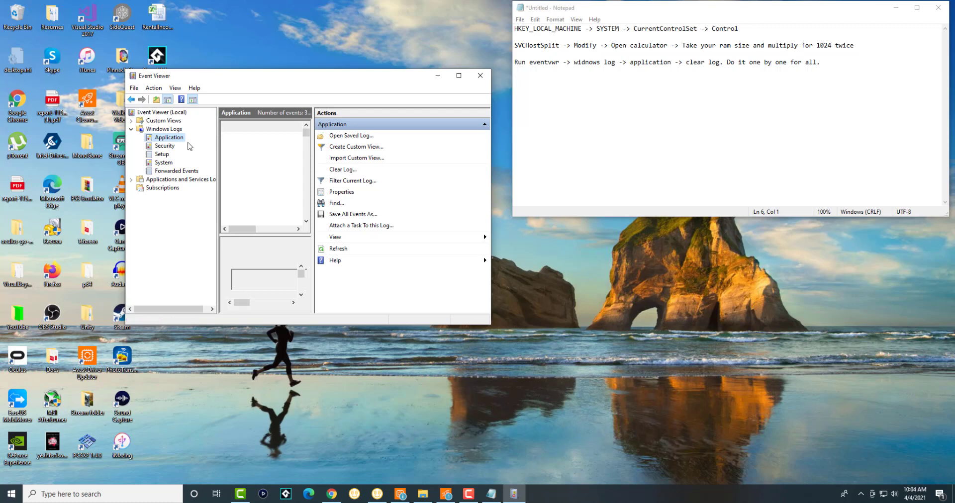
pyautogui.click(164, 145)
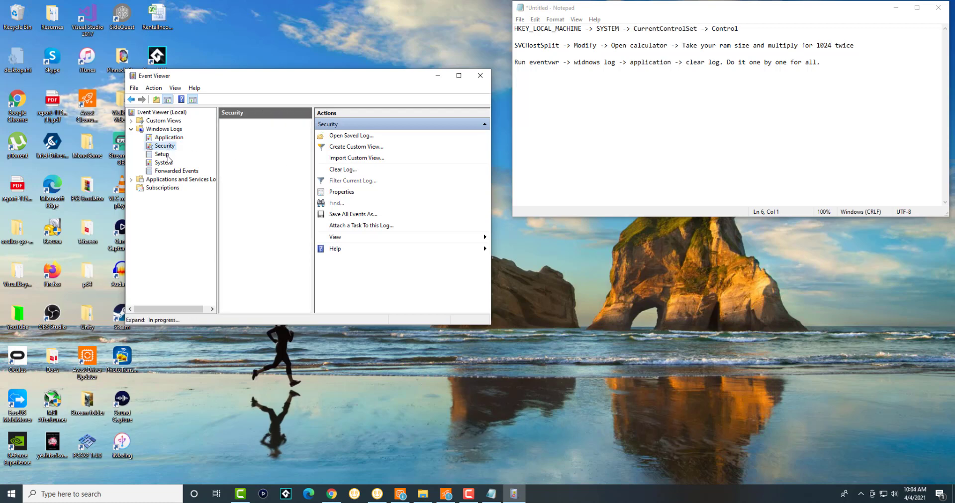
pyautogui.click(164, 128)
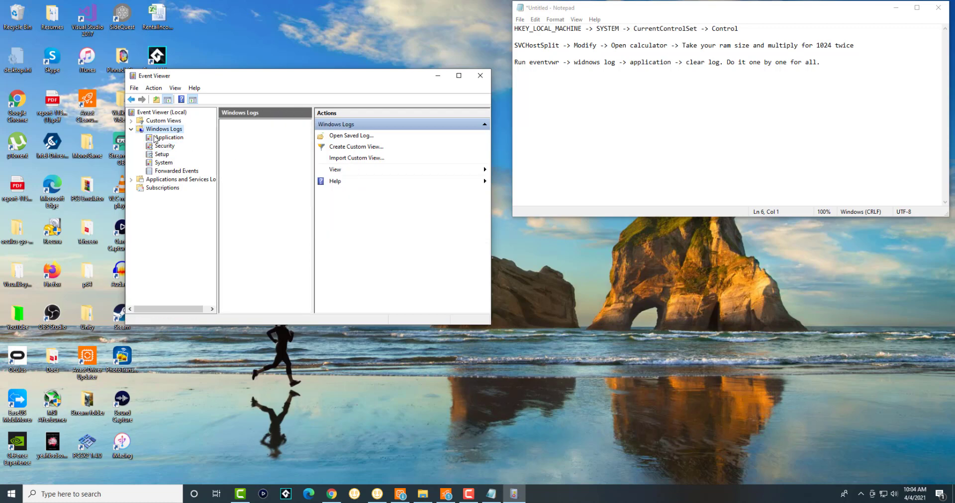
pyautogui.click(170, 138)
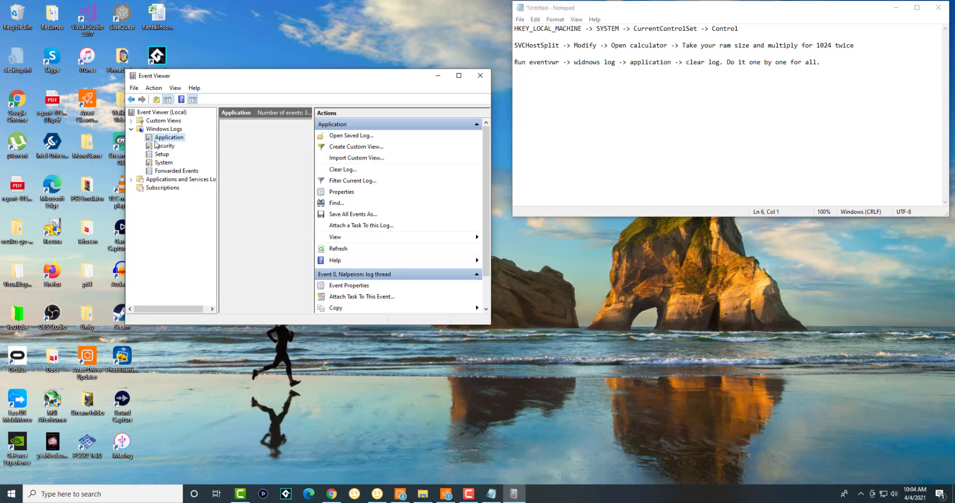
# View the Security, Setup, System and Forwarded Events logs in turn
pyautogui.click(164, 145)
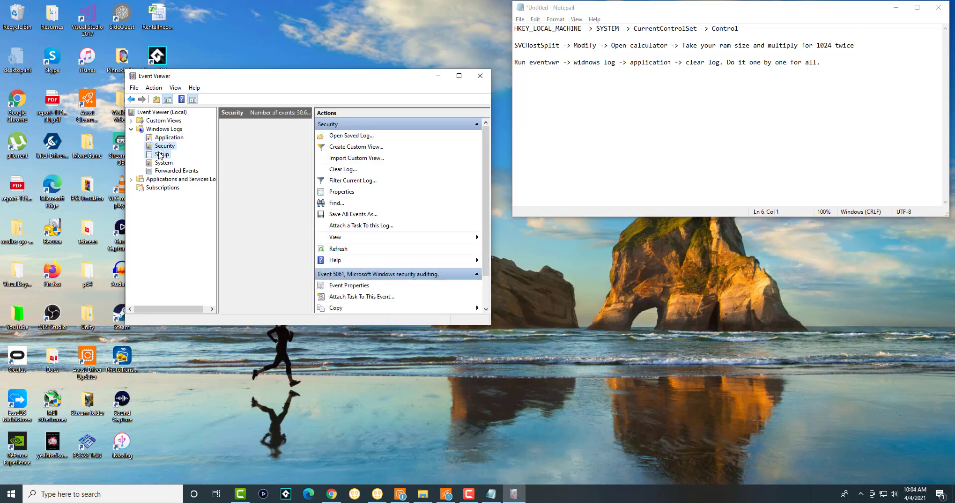
pyautogui.click(162, 155)
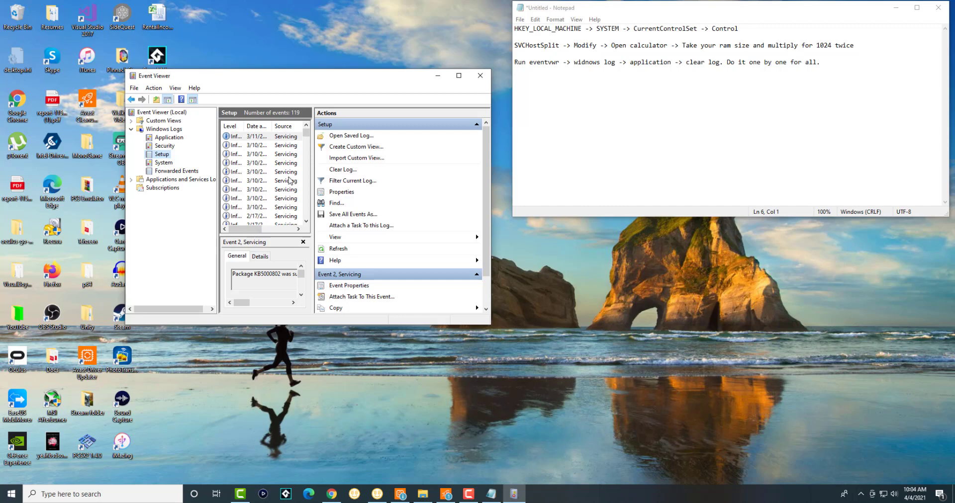
pyautogui.moveTo(188, 163)
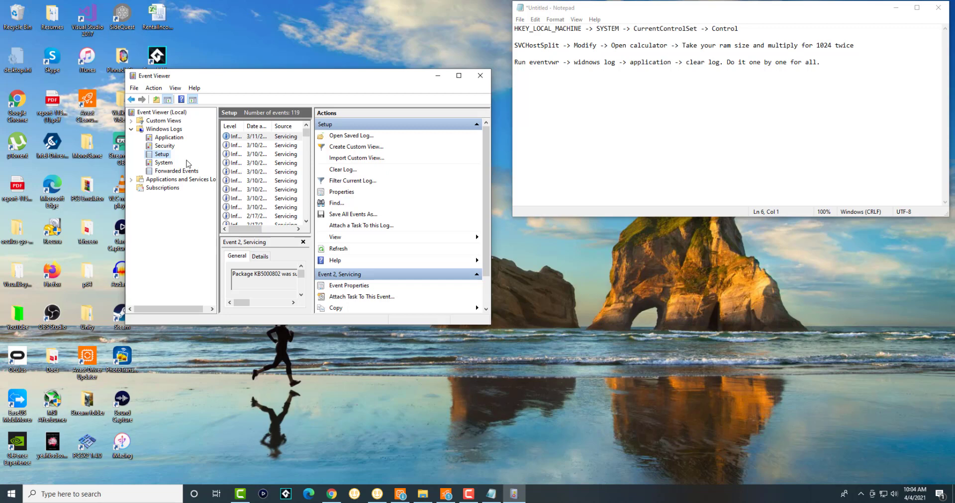
pyautogui.click(162, 163)
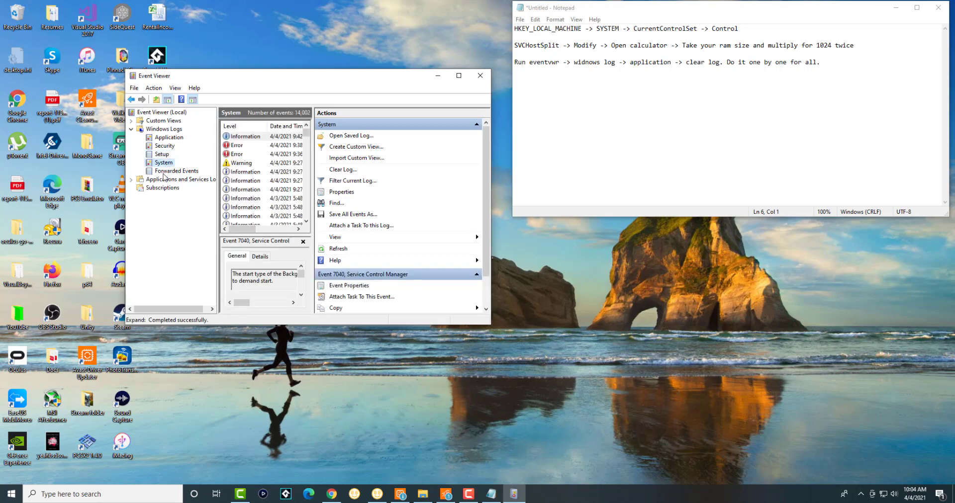
pyautogui.click(175, 171)
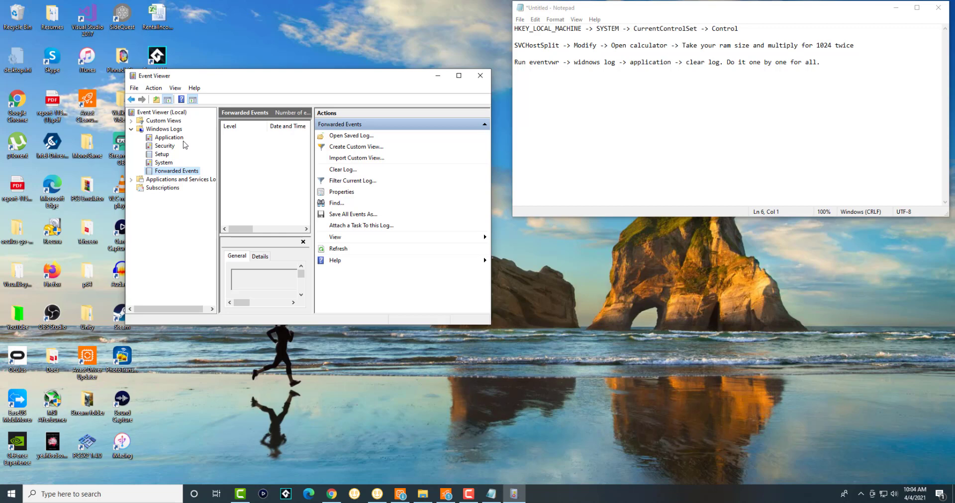
pyautogui.moveTo(195, 147)
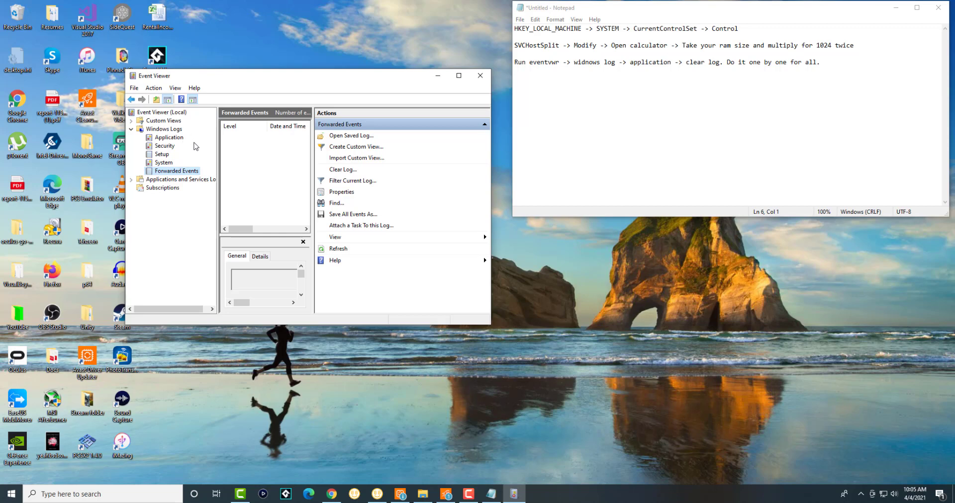